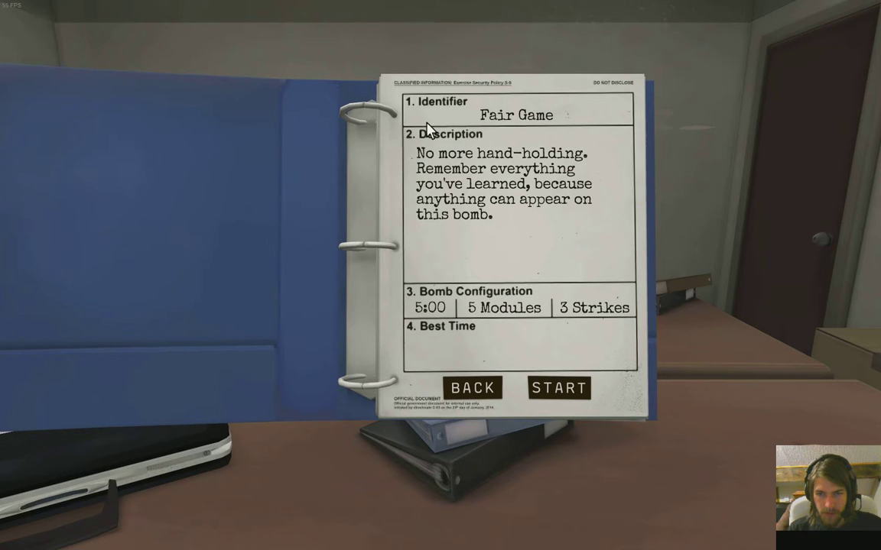
{"action": "mouse_move", "coordinate": [456, 150]}
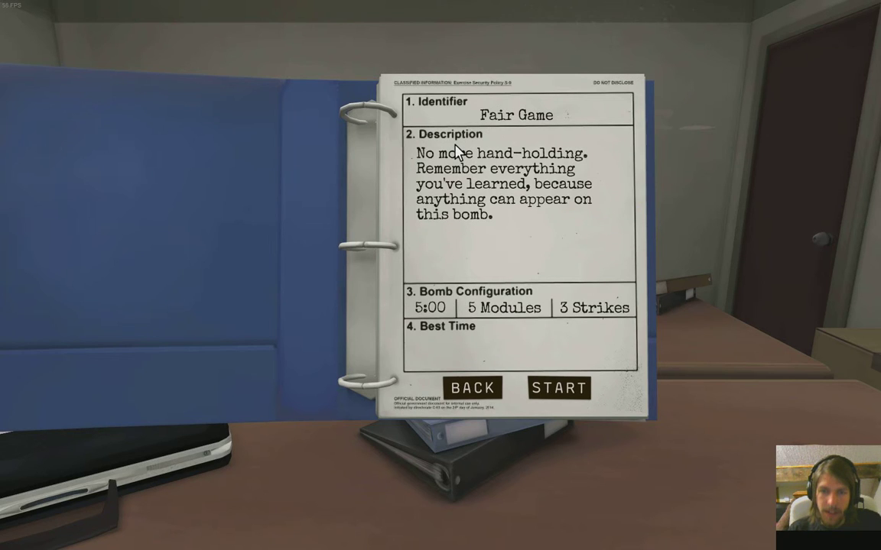
{"action": "mouse_move", "coordinate": [523, 160]}
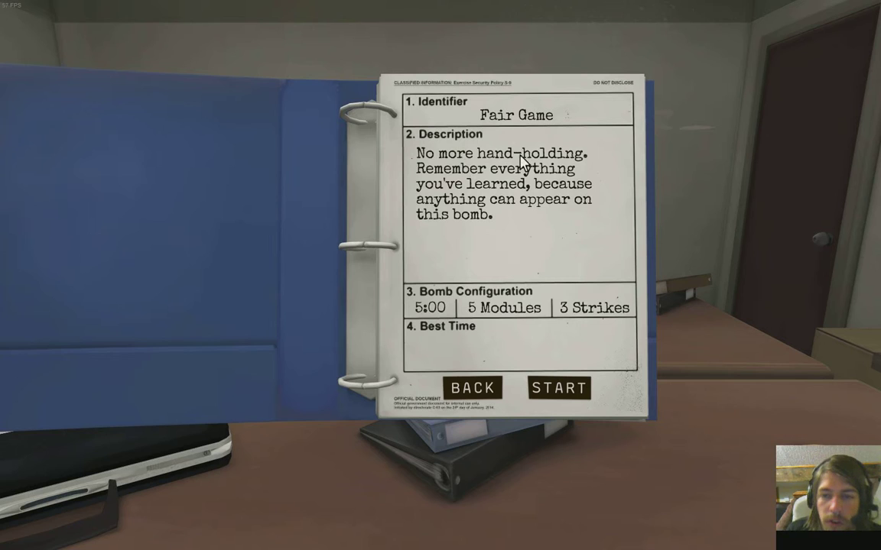
{"action": "mouse_move", "coordinate": [472, 183]}
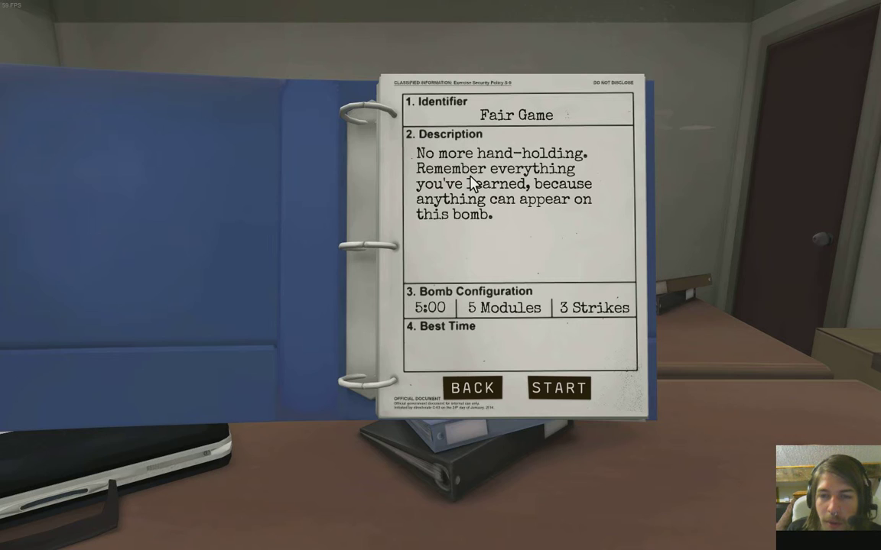
{"action": "mouse_move", "coordinate": [477, 202]}
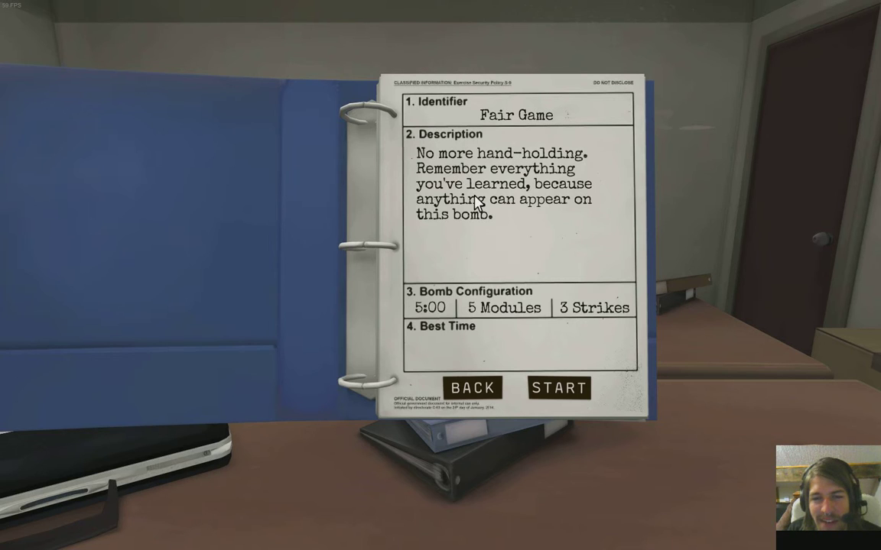
{"action": "mouse_move", "coordinate": [569, 217]}
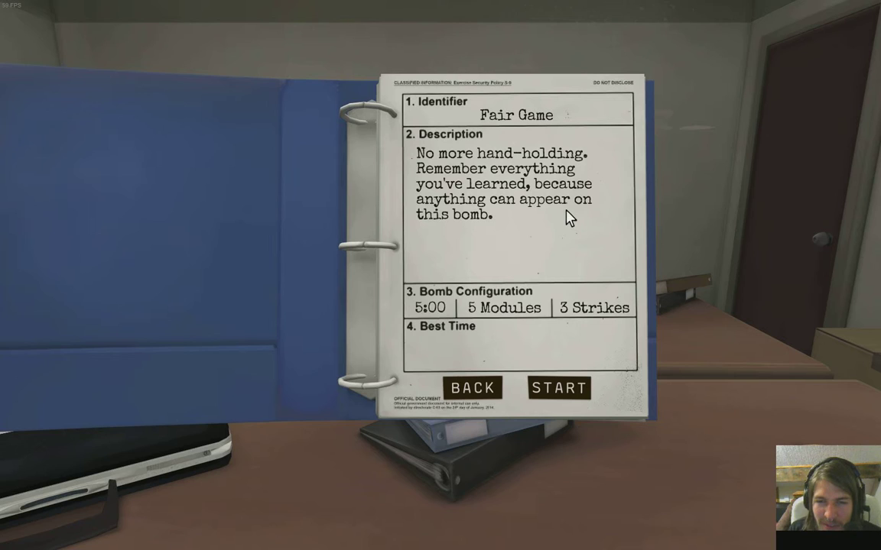
{"action": "mouse_move", "coordinate": [450, 319]}
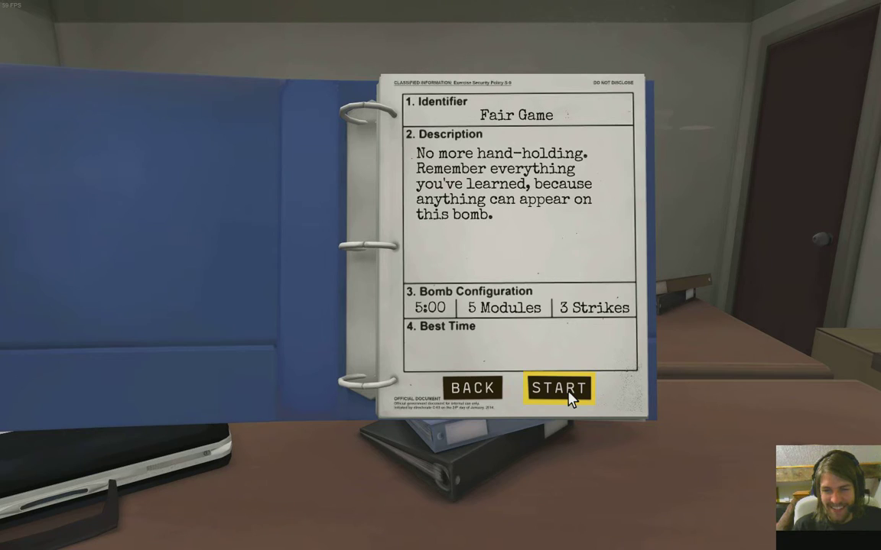
- Start the bomb and enter the four keypad symbols in order until the light turns green
{"action": "left_click", "coordinate": [559, 388]}
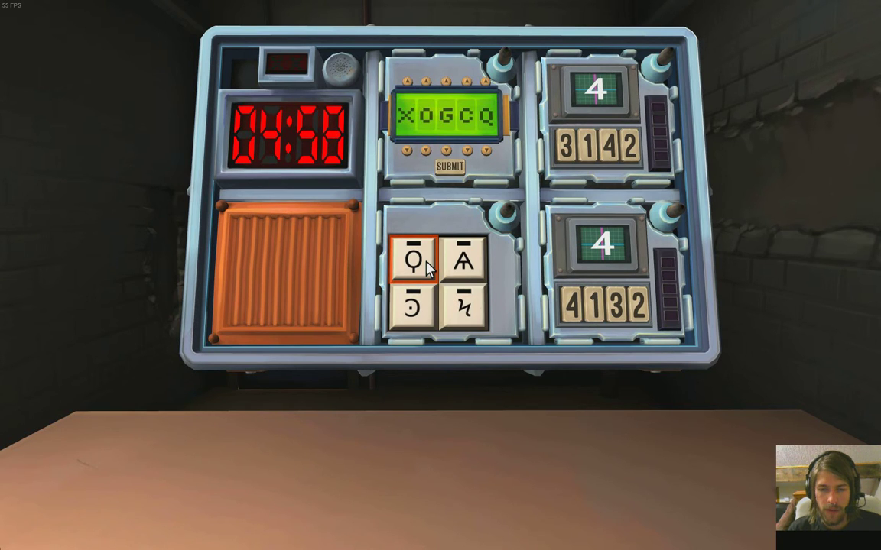
{"action": "left_click", "coordinate": [465, 263]}
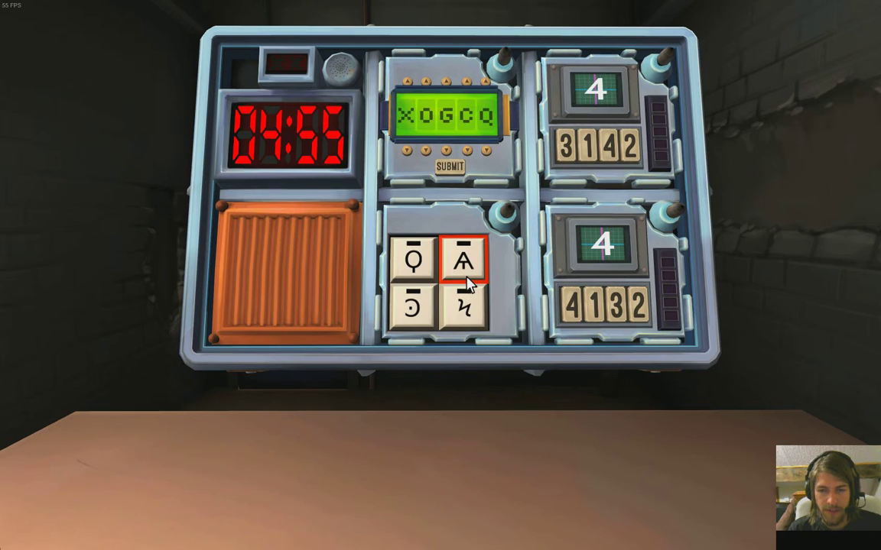
{"action": "left_click", "coordinate": [416, 307]}
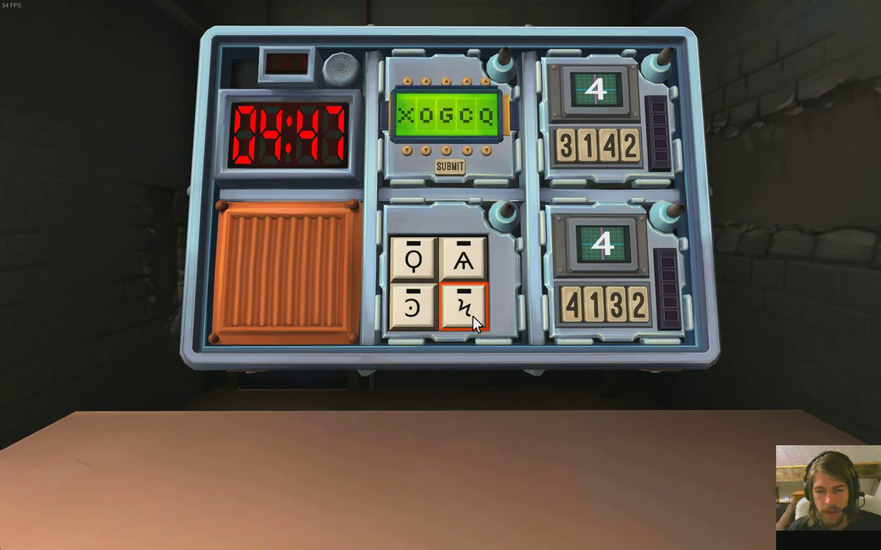
{"action": "left_click", "coordinate": [416, 257]}
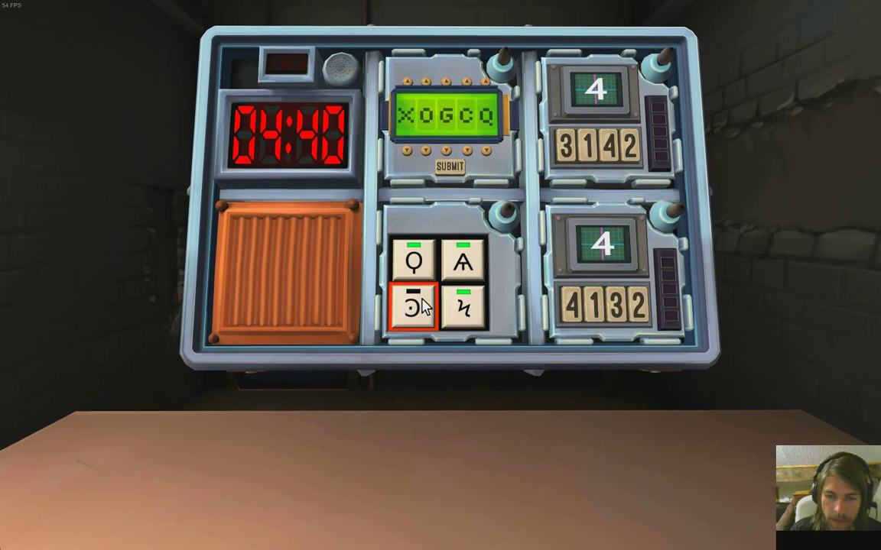
{"action": "left_click", "coordinate": [412, 308]}
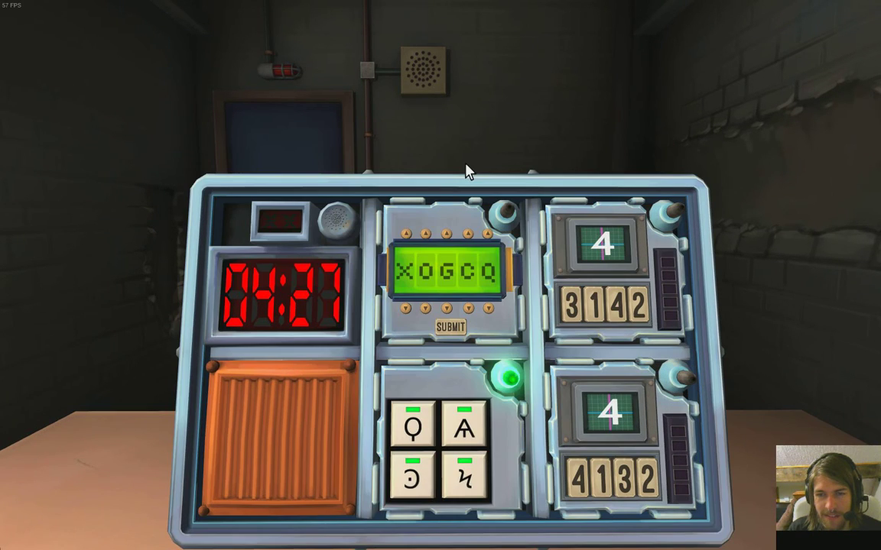
{"action": "mouse_move", "coordinate": [465, 184]}
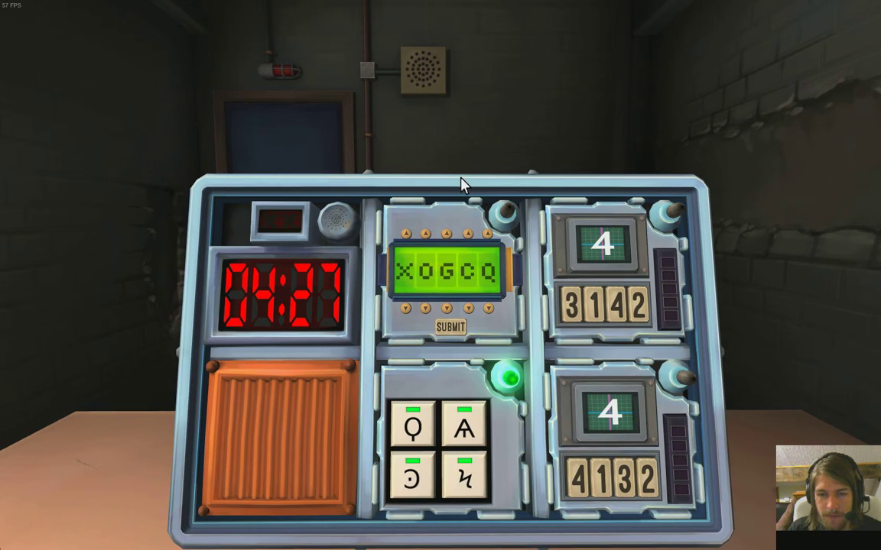
{"action": "mouse_move", "coordinate": [419, 228]}
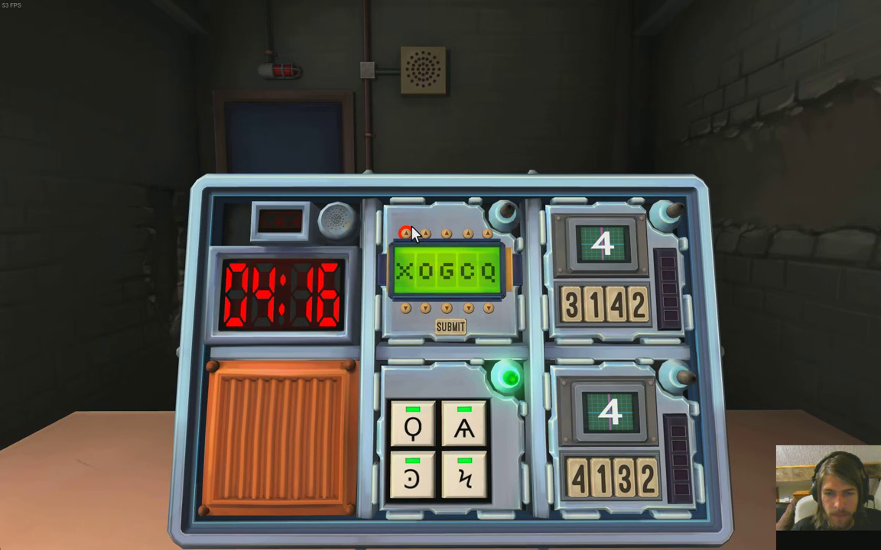
- Cycle the first password column through its letters while narrowing down the word
{"action": "left_click", "coordinate": [407, 232]}
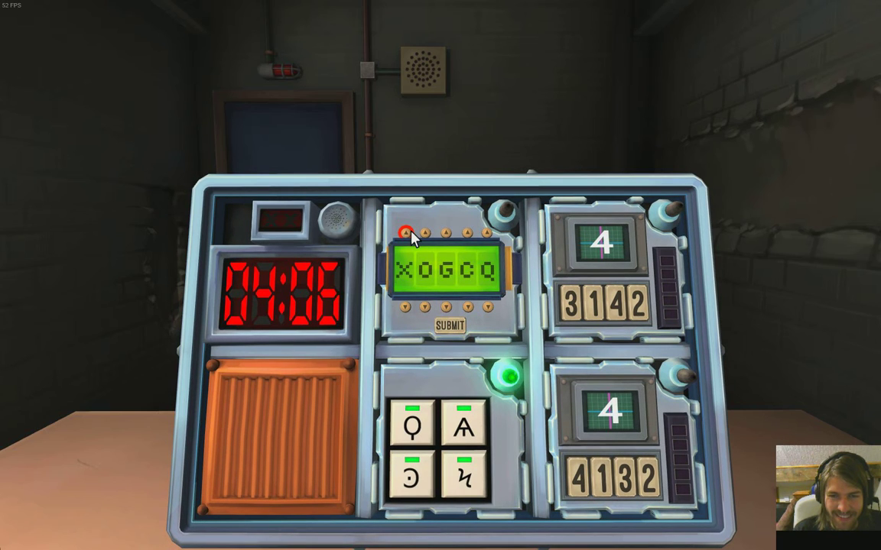
{"action": "left_click", "coordinate": [408, 234]}
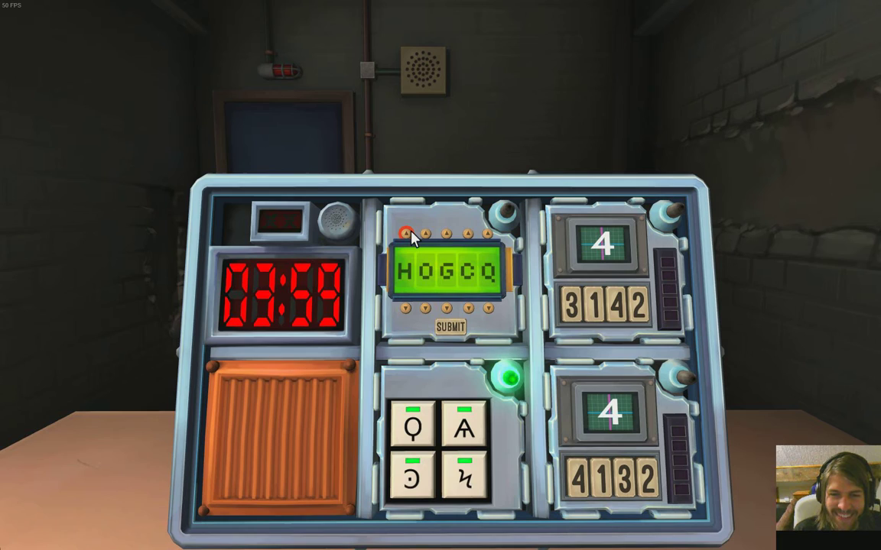
{"action": "left_click", "coordinate": [410, 234]}
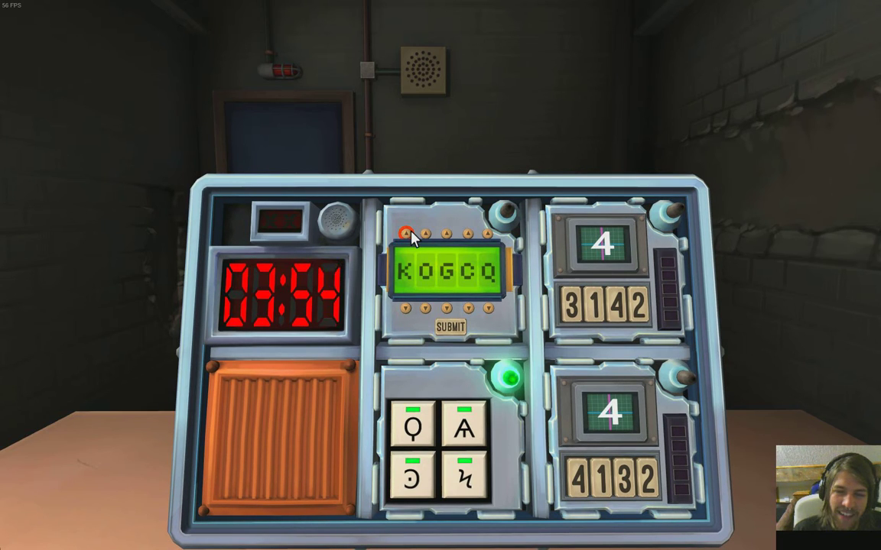
{"action": "left_click", "coordinate": [406, 232]}
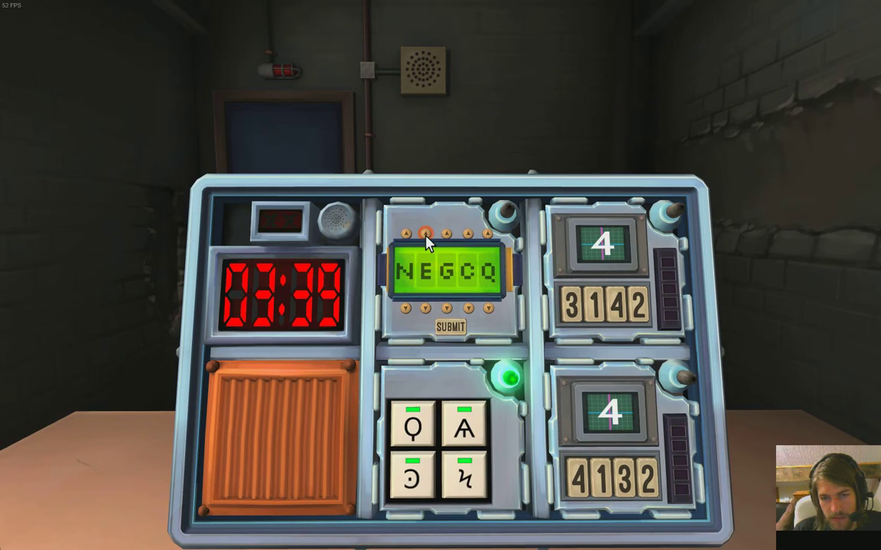
- Set the remaining columns and first letter so the display spells HOUSE
{"action": "left_click", "coordinate": [449, 232]}
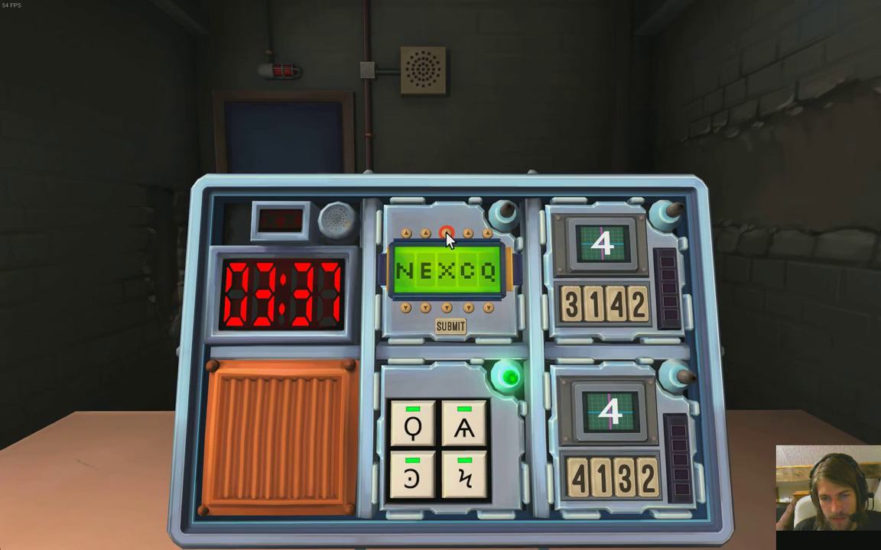
{"action": "left_click", "coordinate": [468, 232]}
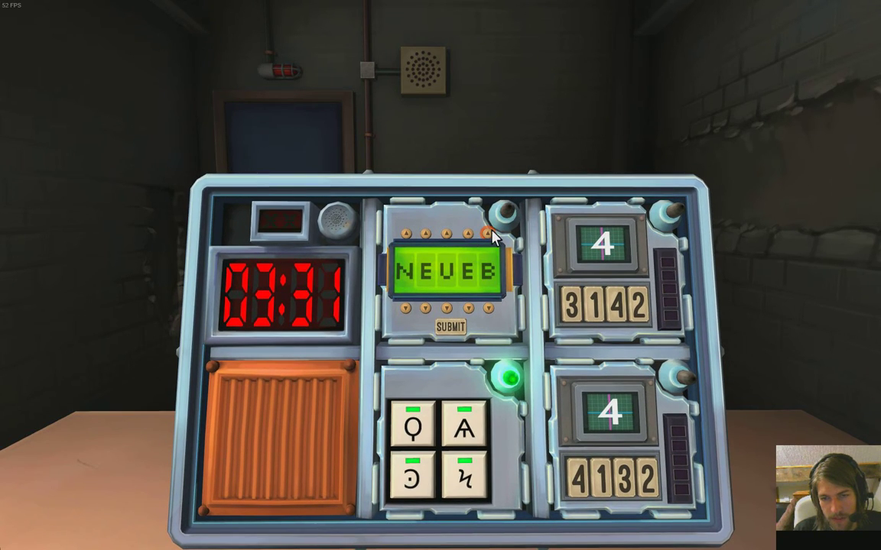
{"action": "left_click", "coordinate": [486, 232]}
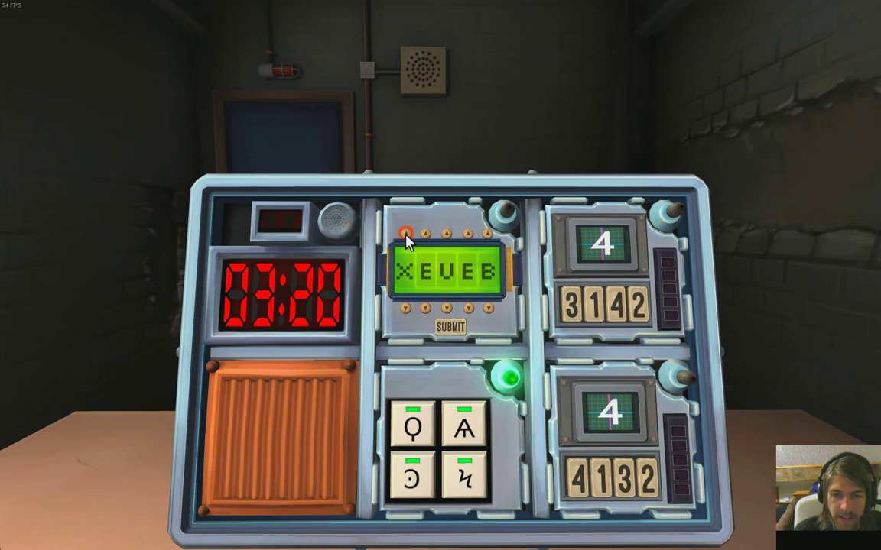
{"action": "left_click", "coordinate": [407, 232]}
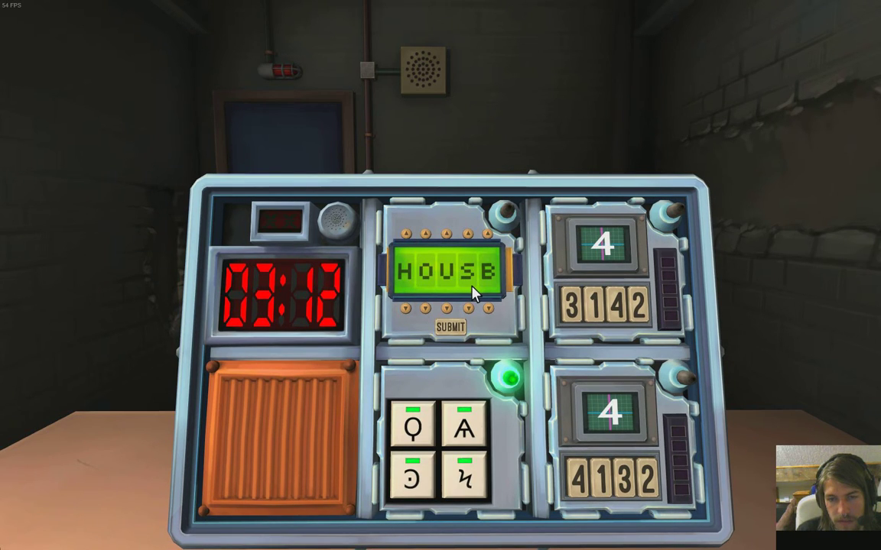
{"action": "left_click", "coordinate": [486, 233]}
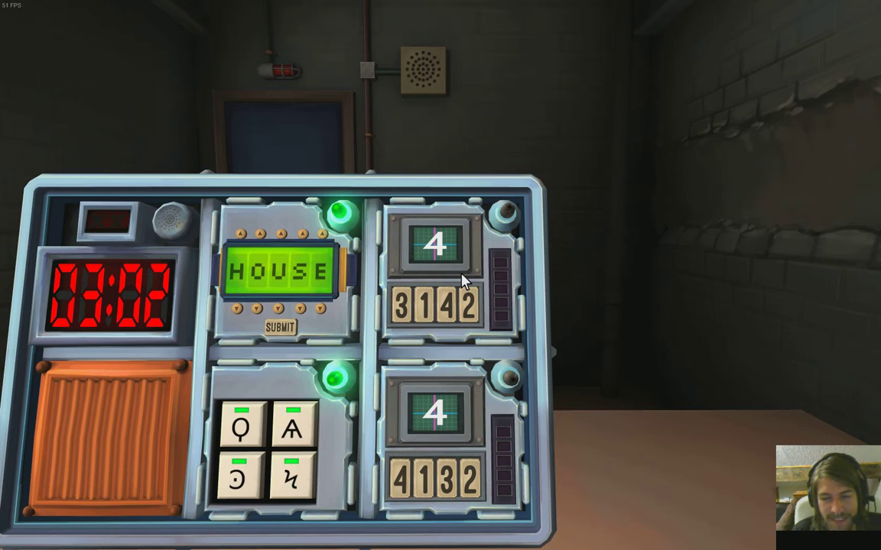
- Answer all five stages of the upper memory module until it lights green
{"action": "left_click", "coordinate": [466, 307]}
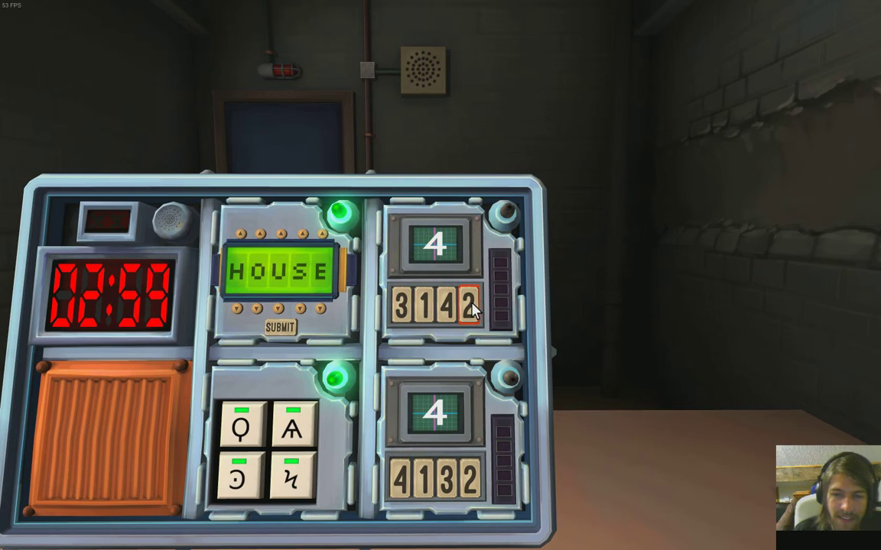
{"action": "left_click", "coordinate": [467, 308]}
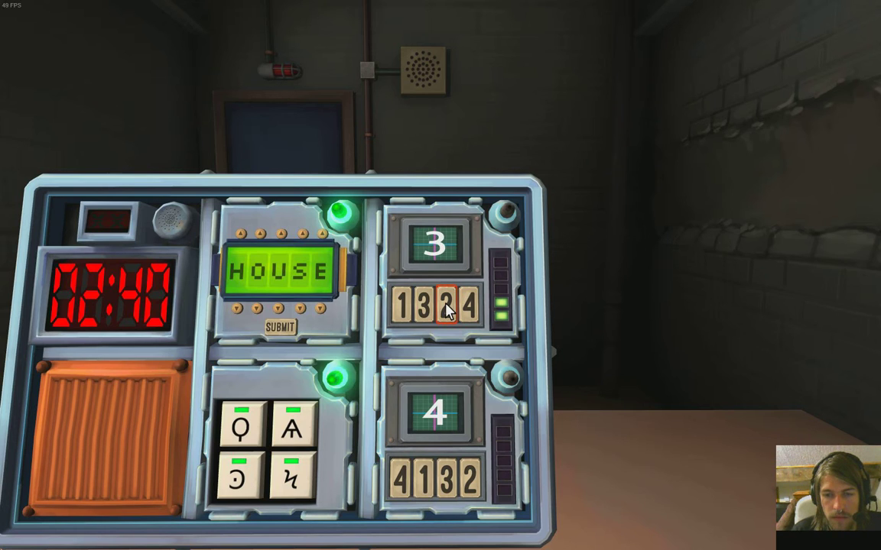
{"action": "left_click", "coordinate": [446, 306]}
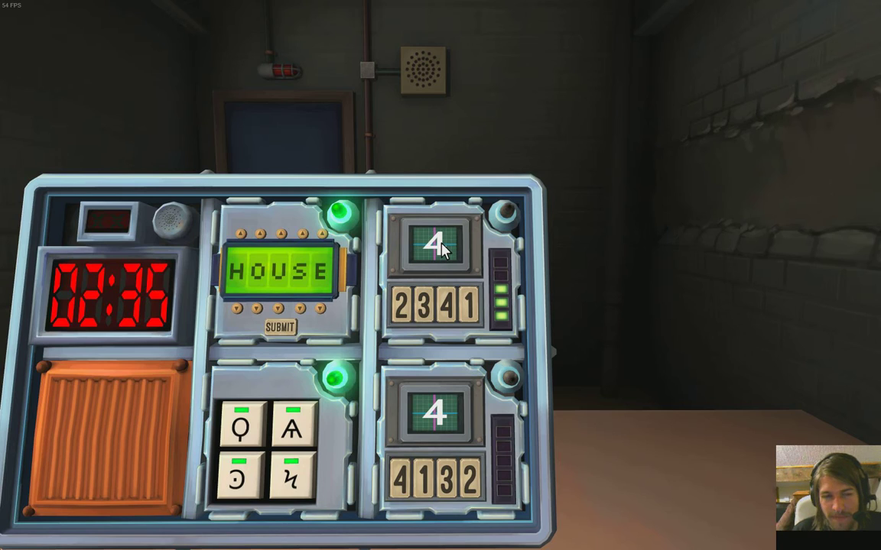
{"action": "left_click", "coordinate": [449, 306]}
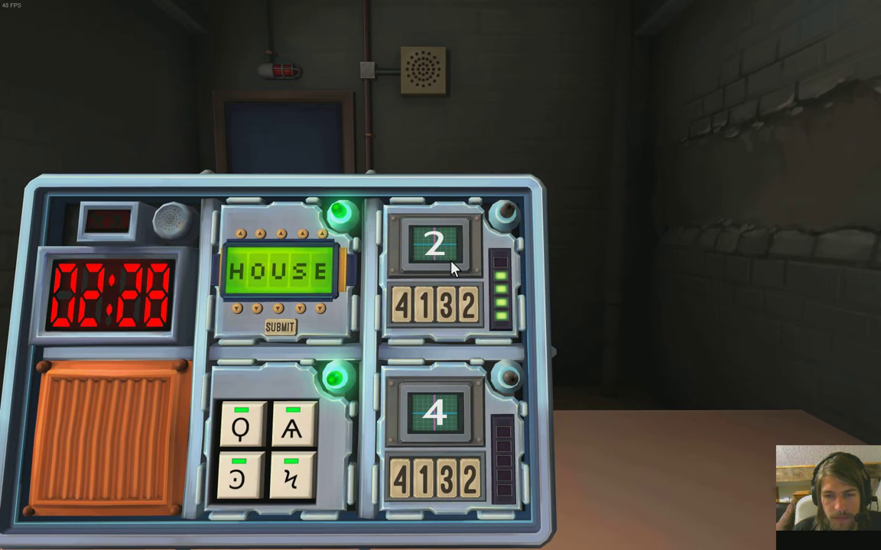
{"action": "left_click", "coordinate": [468, 305]}
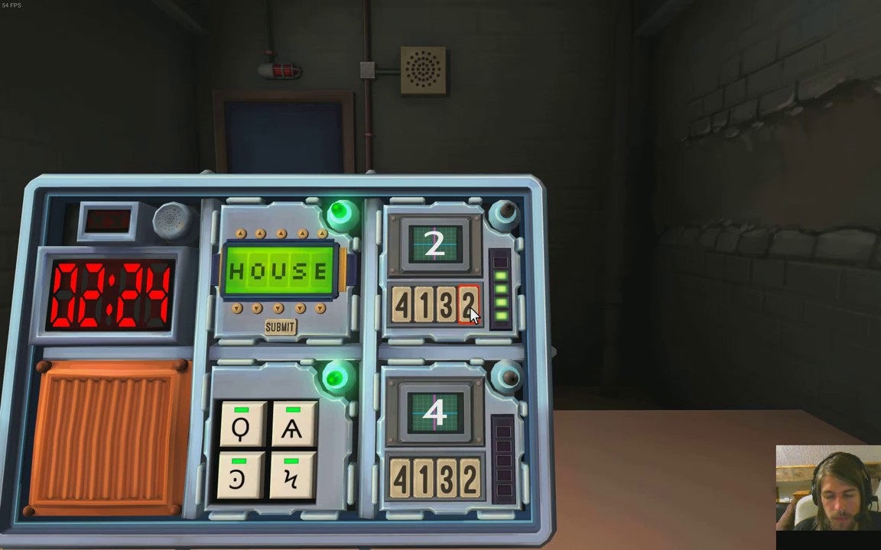
{"action": "mouse_move", "coordinate": [477, 317]}
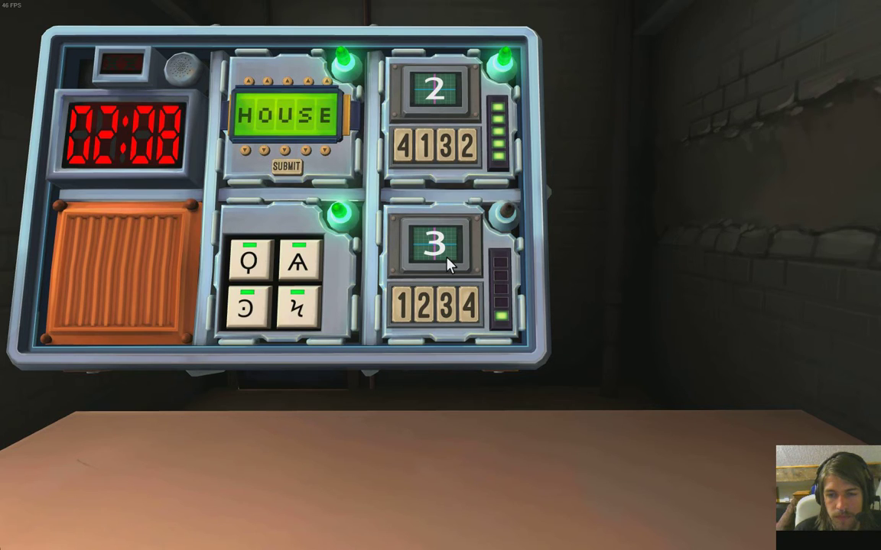
- Answer the first three stages of the lower memory module
{"action": "left_click", "coordinate": [425, 306]}
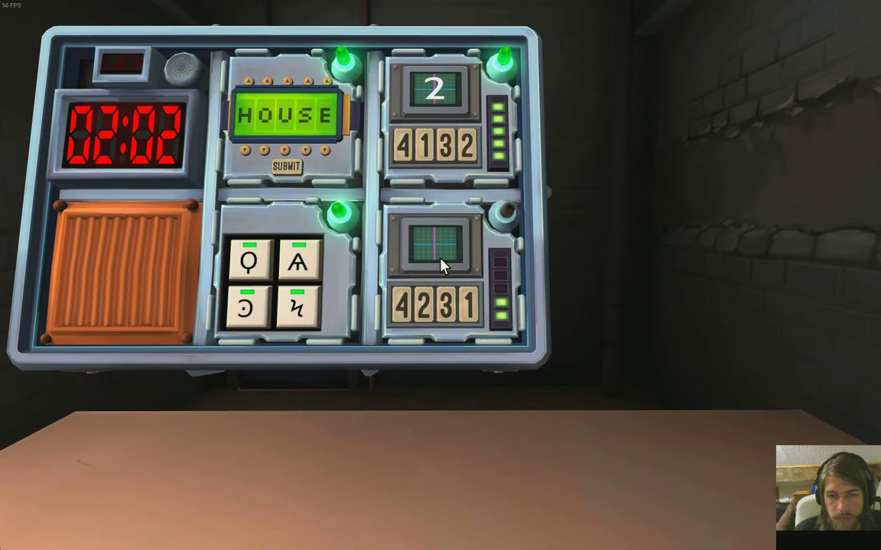
{"action": "left_click", "coordinate": [435, 244]}
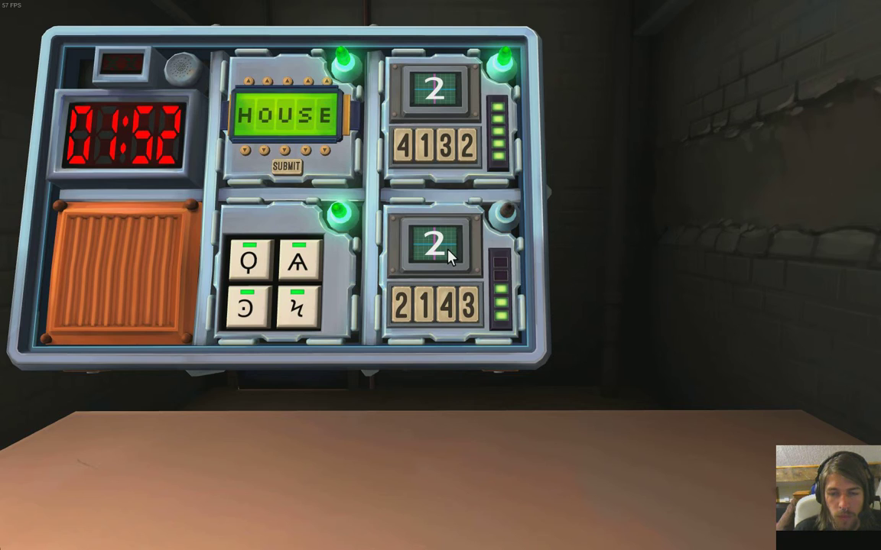
{"action": "left_click", "coordinate": [403, 305]}
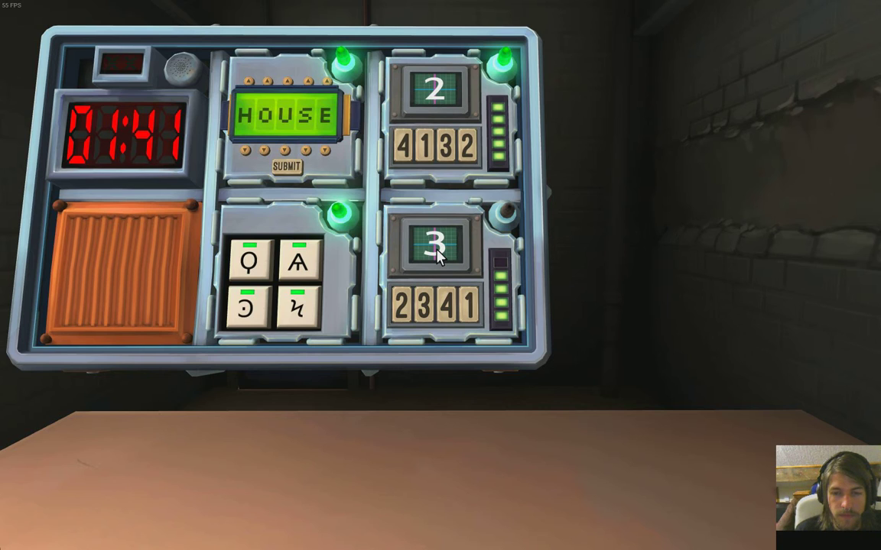
{"action": "mouse_move", "coordinate": [416, 298]}
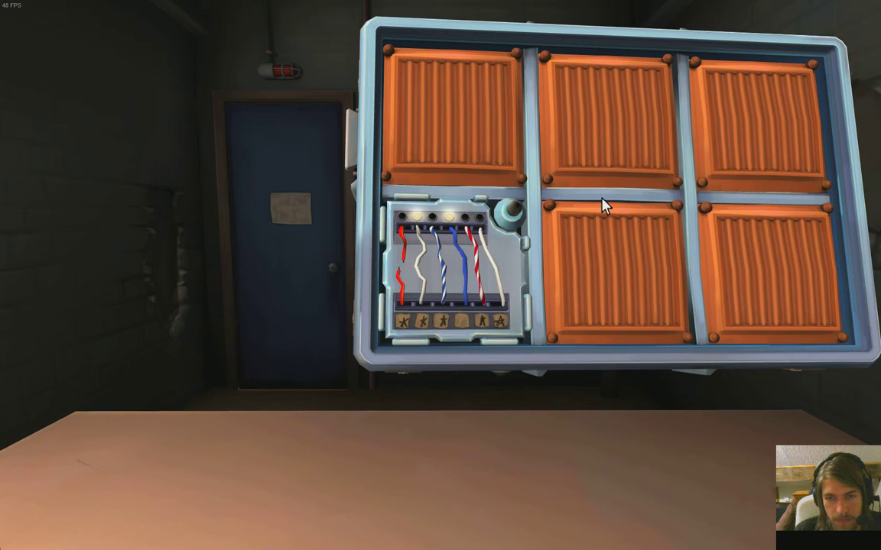
{"action": "mouse_move", "coordinate": [660, 196]}
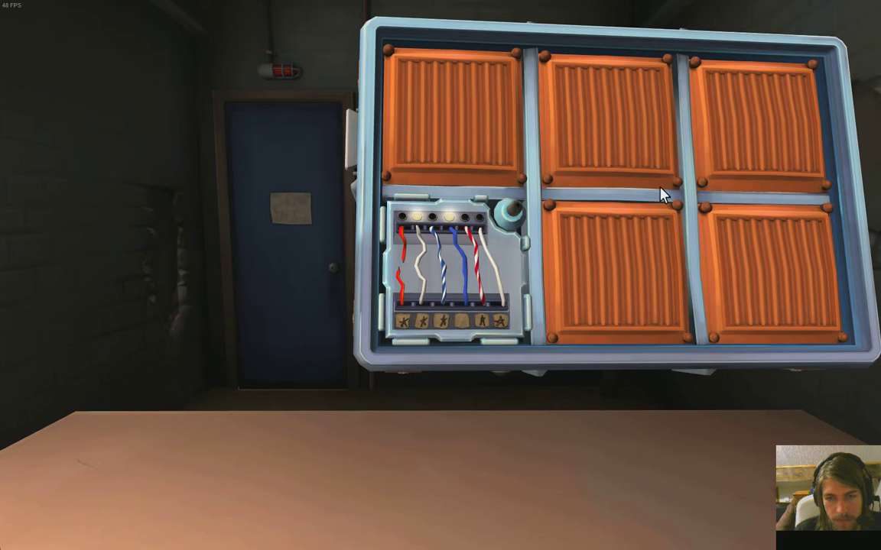